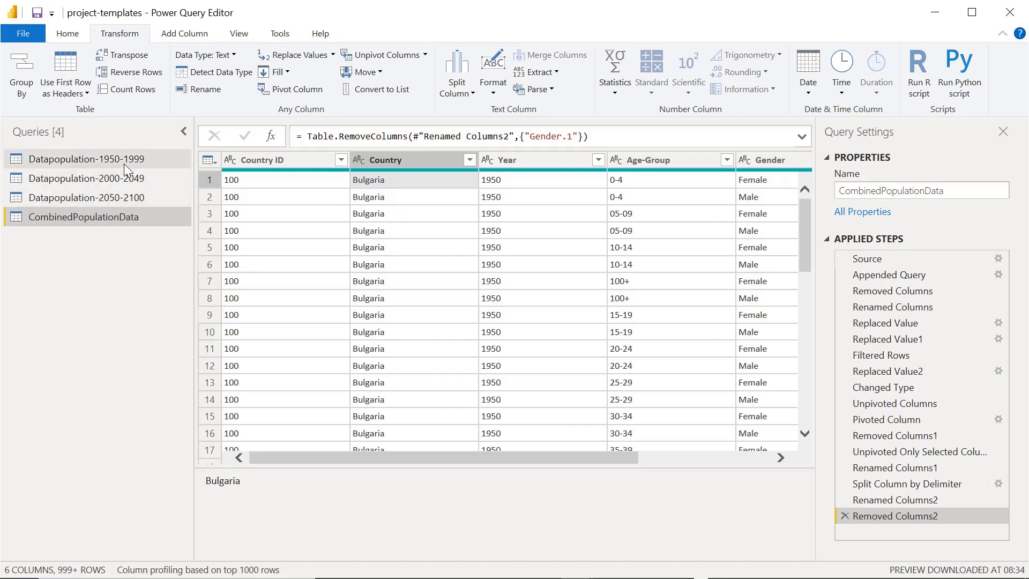
Step: Review the Datapopulation-2000-2049, Datapopulation-2050-2100 and CombinedPopulationData queries
{"action": "left_click", "coordinate": [86, 177]}
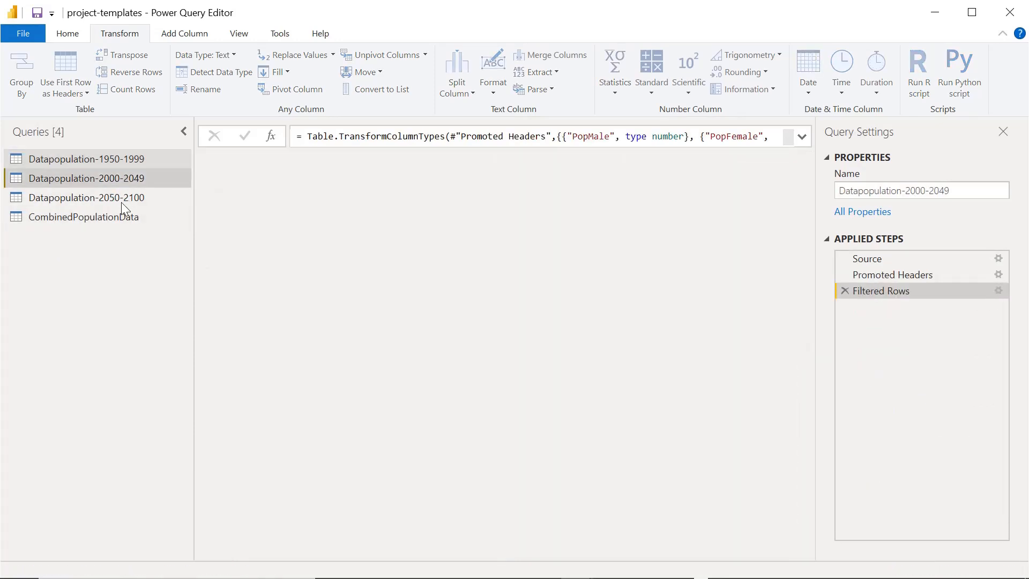
{"action": "left_click", "coordinate": [86, 197]}
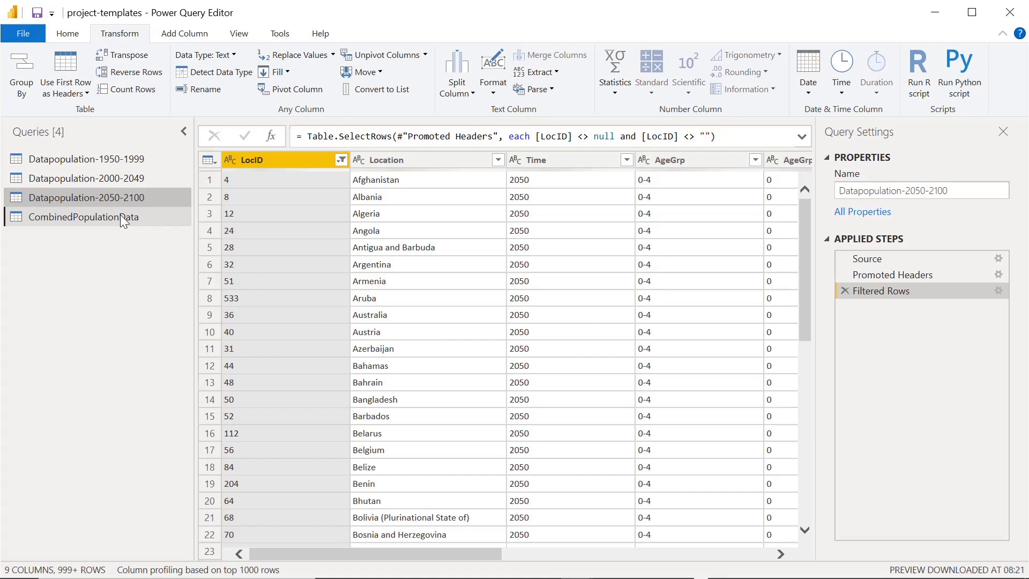
{"action": "left_click", "coordinate": [84, 217]}
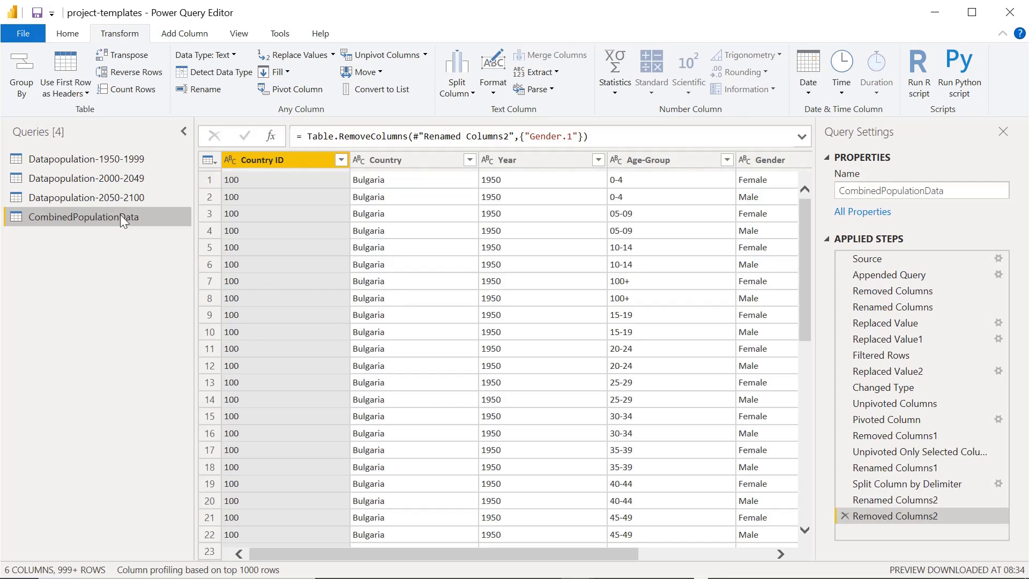
{"action": "mouse_move", "coordinate": [97, 256]}
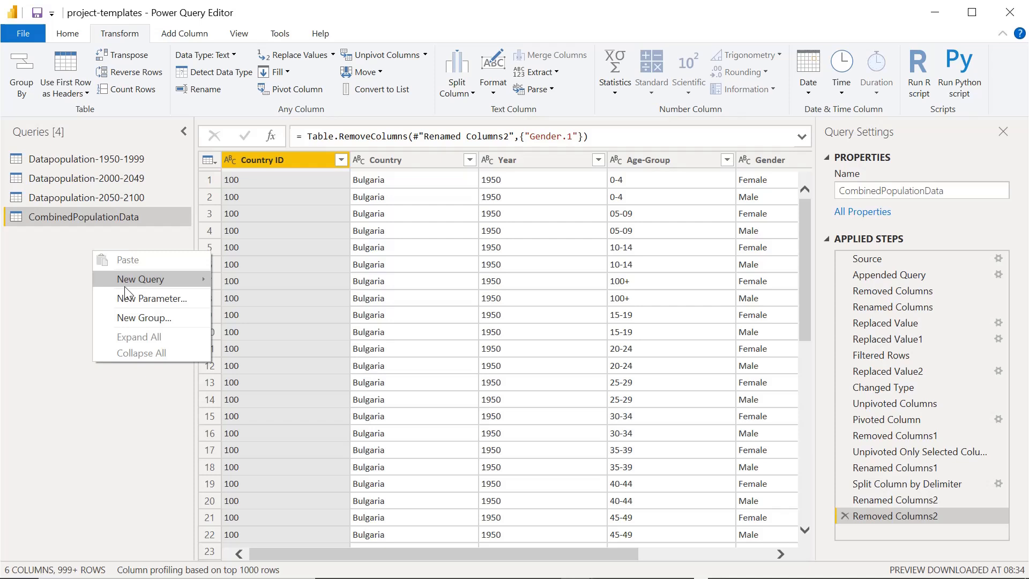
{"action": "mouse_move", "coordinate": [145, 317]}
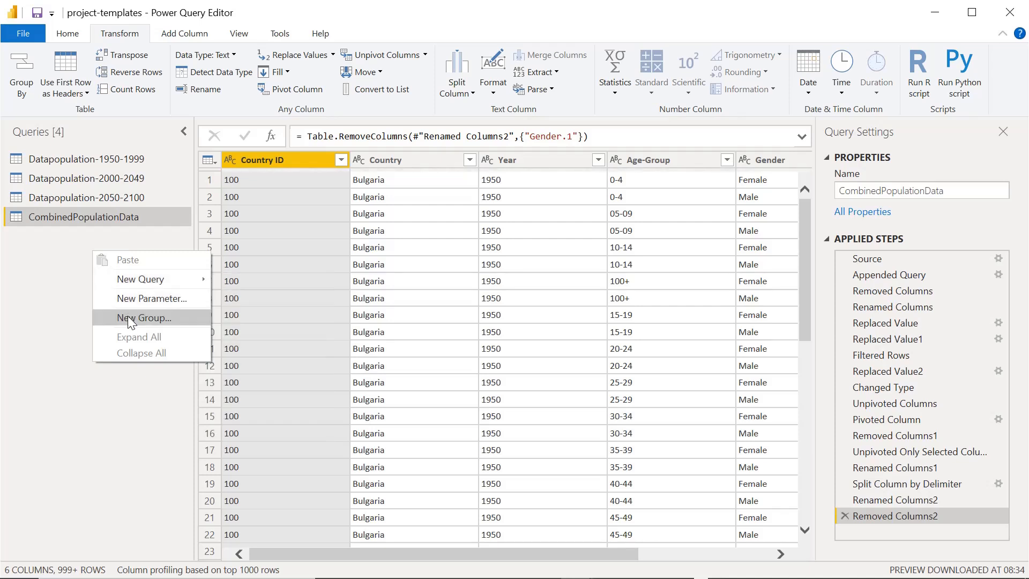
Step: Create a query group named 'Initial Queries' and move all four queries into it
{"action": "left_click", "coordinate": [144, 317]}
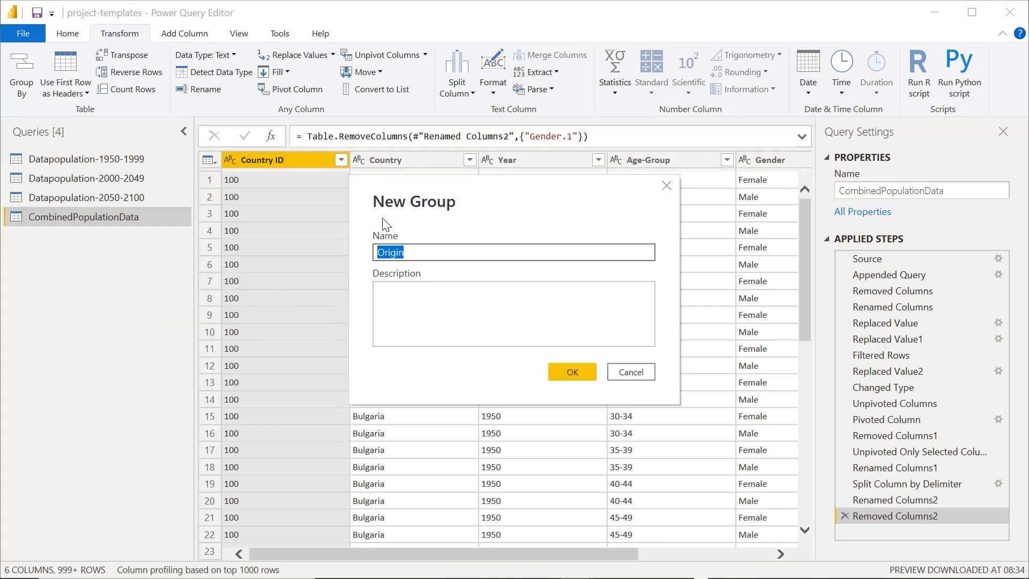
{"action": "type", "text": "Init"}
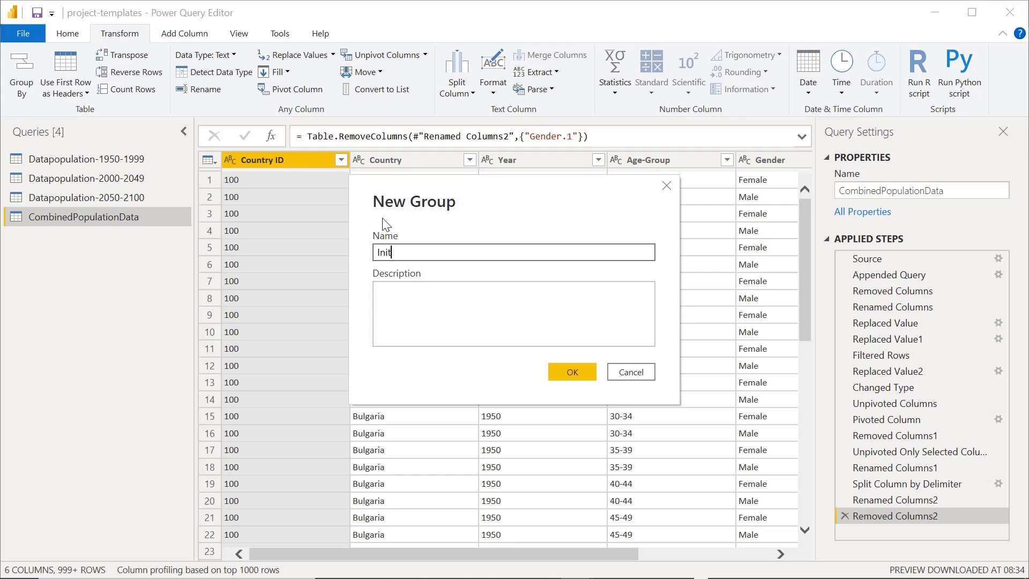
{"action": "left_click", "coordinate": [570, 372]}
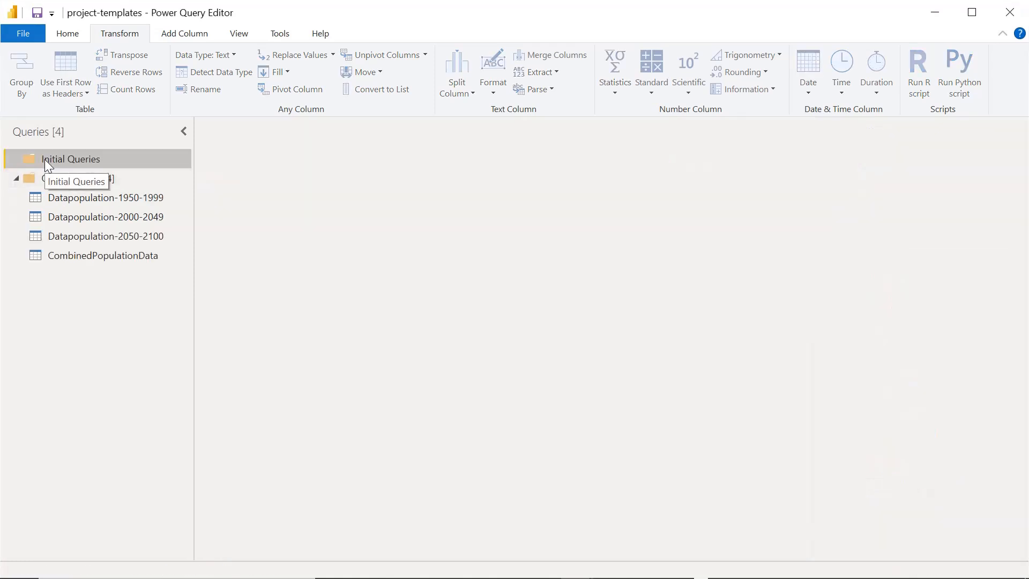
{"action": "left_click_drag", "start_coordinate": [105, 197], "coordinate": [72, 159]}
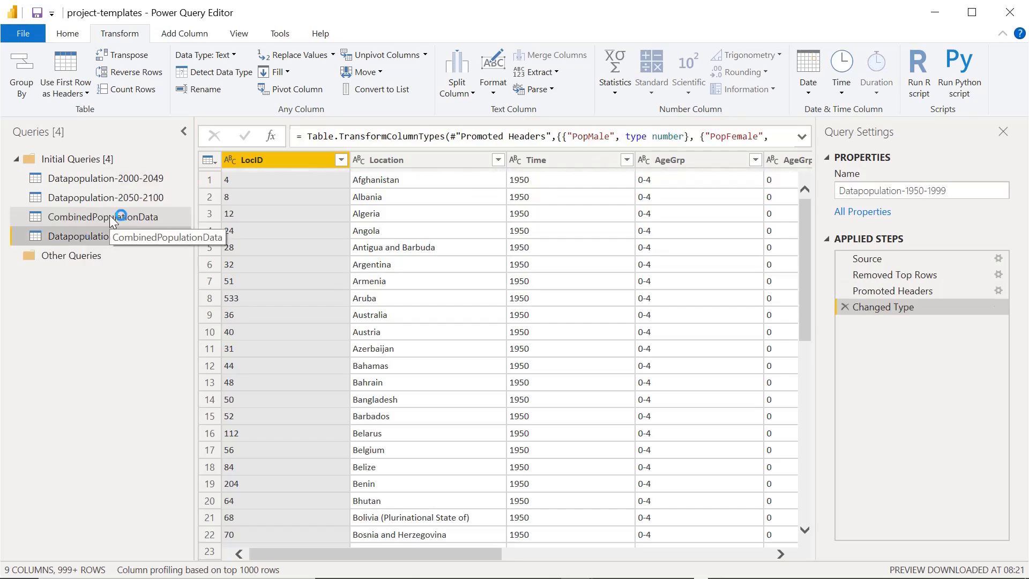
{"action": "left_click", "coordinate": [103, 217]}
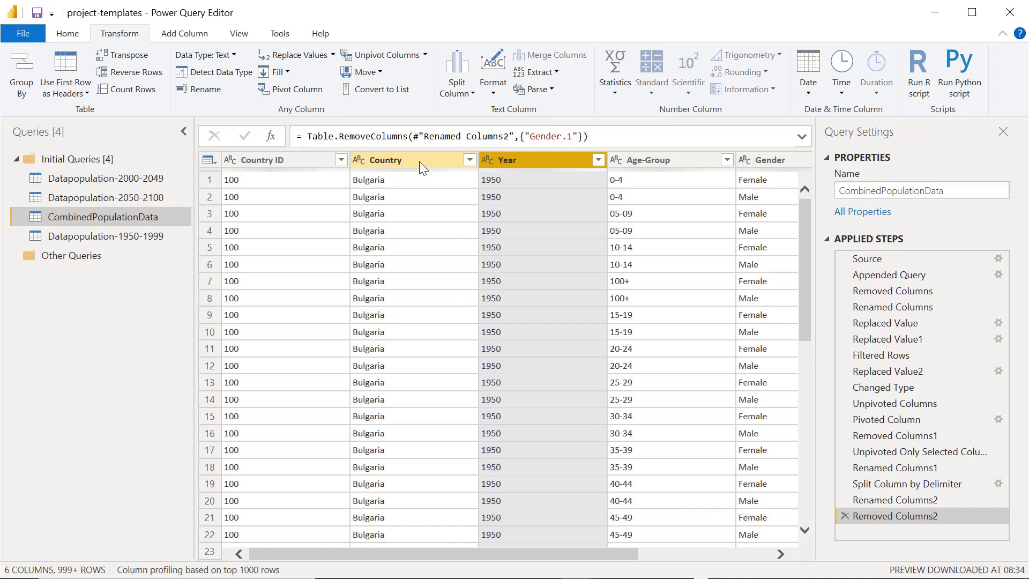
Step: Sort CombinedPopulationData by Year descending, adding a Sorted Rows step
{"action": "left_click", "coordinate": [532, 160]}
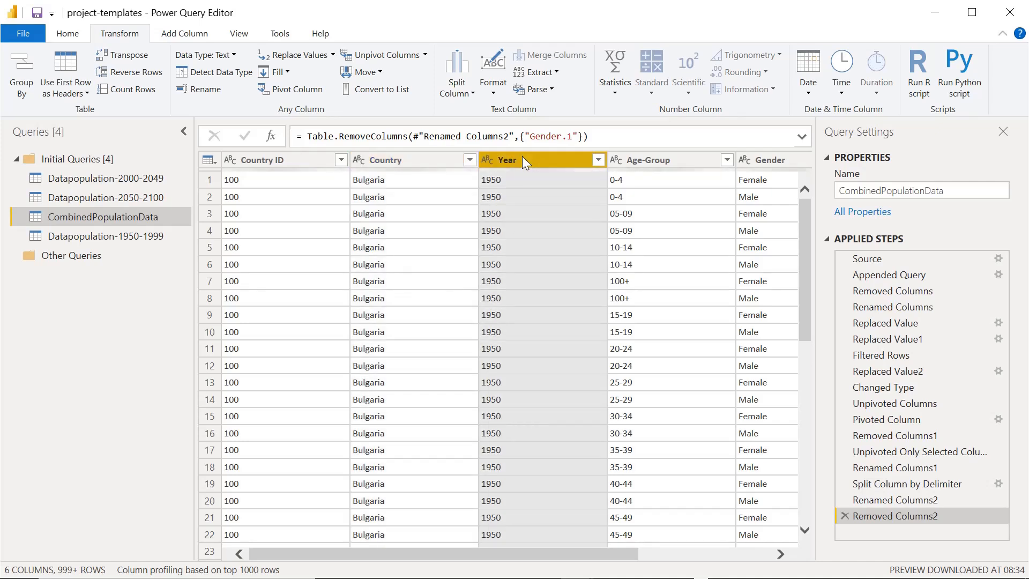
{"action": "mouse_move", "coordinate": [136, 71]}
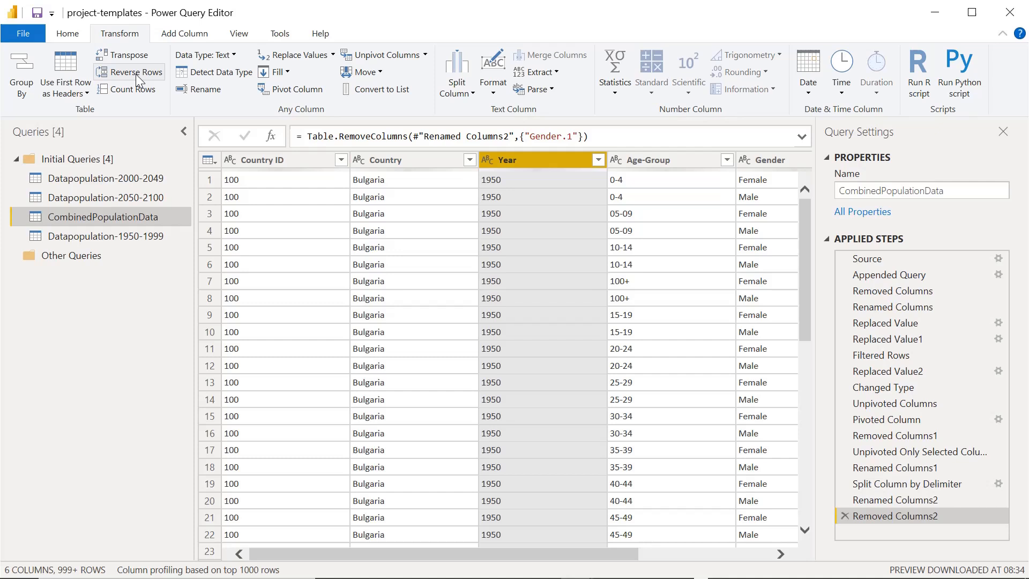
{"action": "mouse_move", "coordinate": [846, 85]}
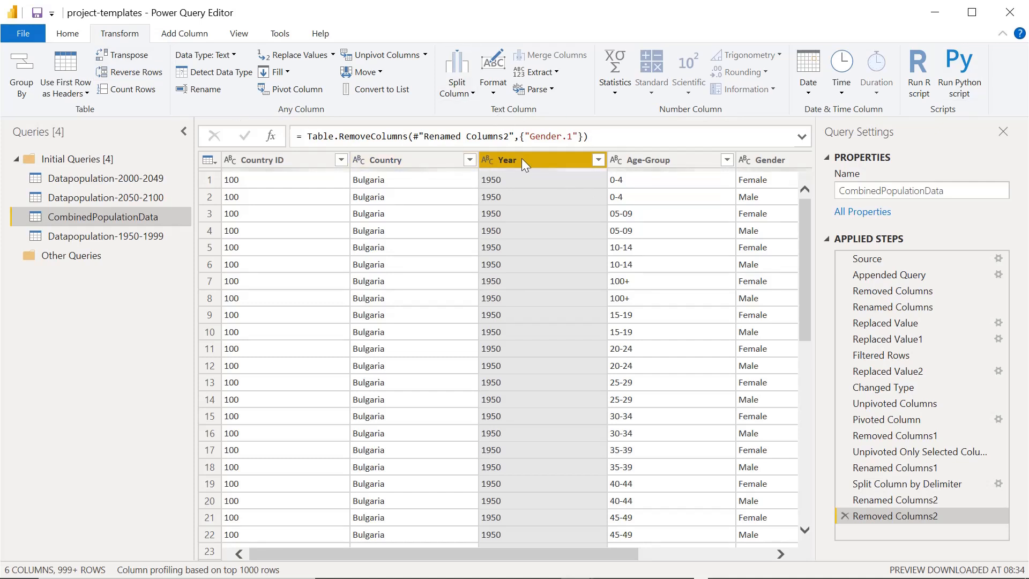
{"action": "right_click", "coordinate": [524, 160]}
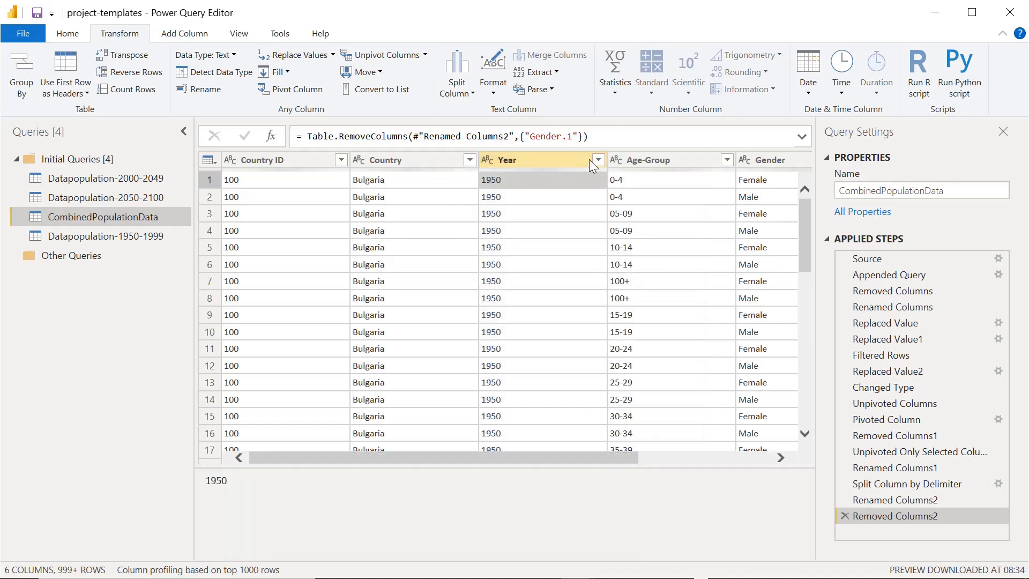
{"action": "left_click", "coordinate": [597, 159]}
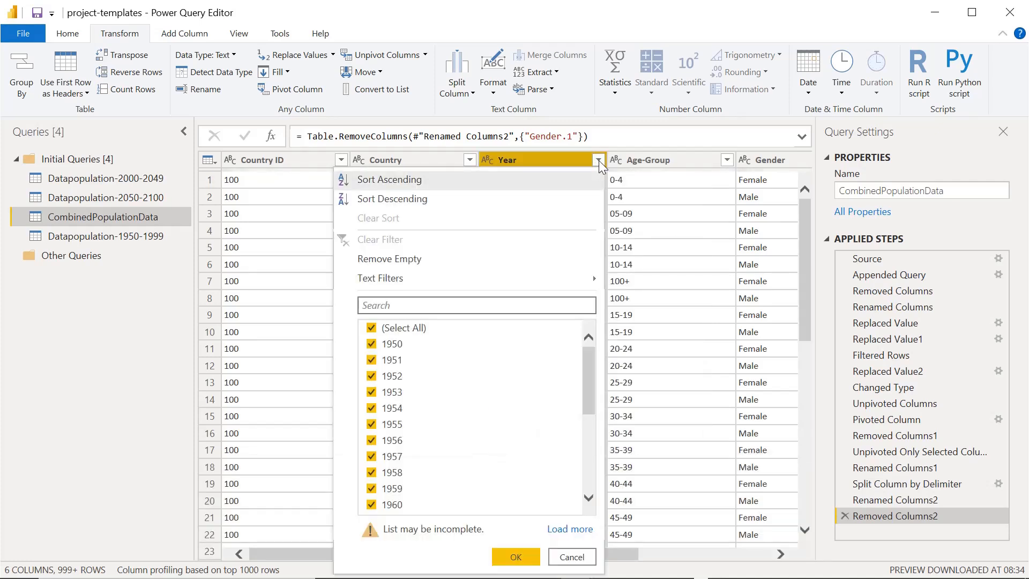
{"action": "mouse_move", "coordinate": [373, 185]}
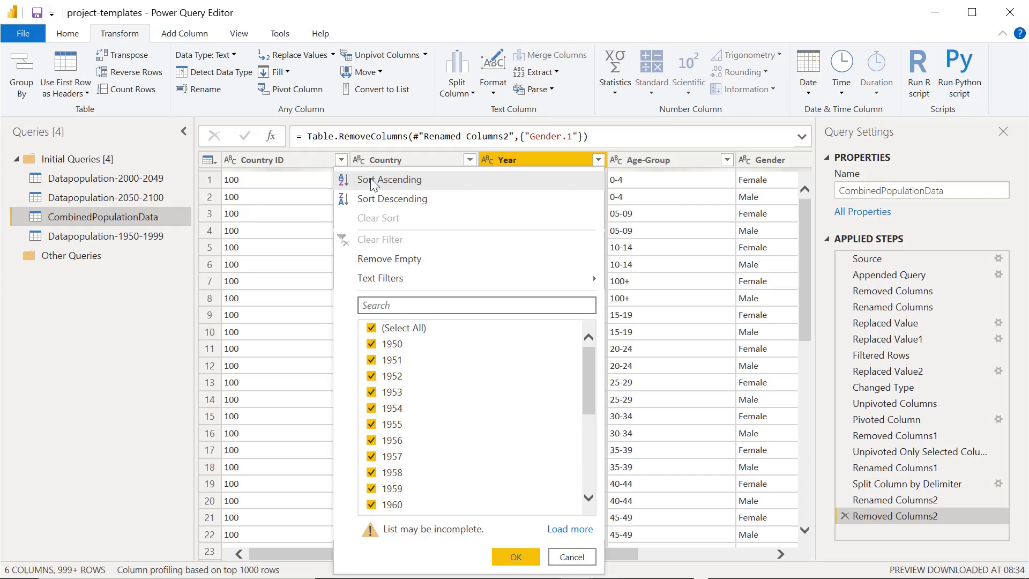
{"action": "mouse_move", "coordinate": [377, 199]}
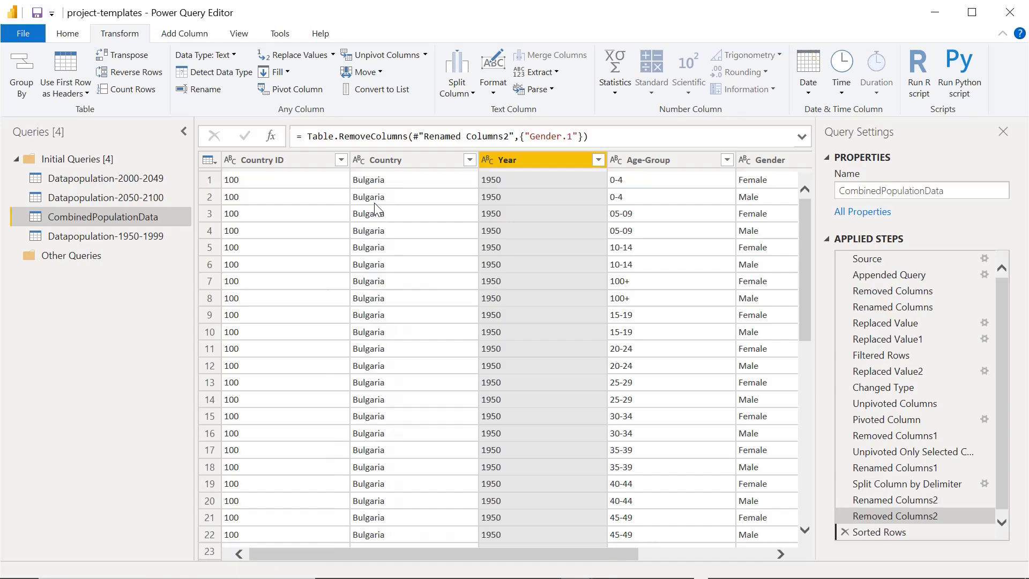
{"action": "left_click", "coordinate": [878, 531]}
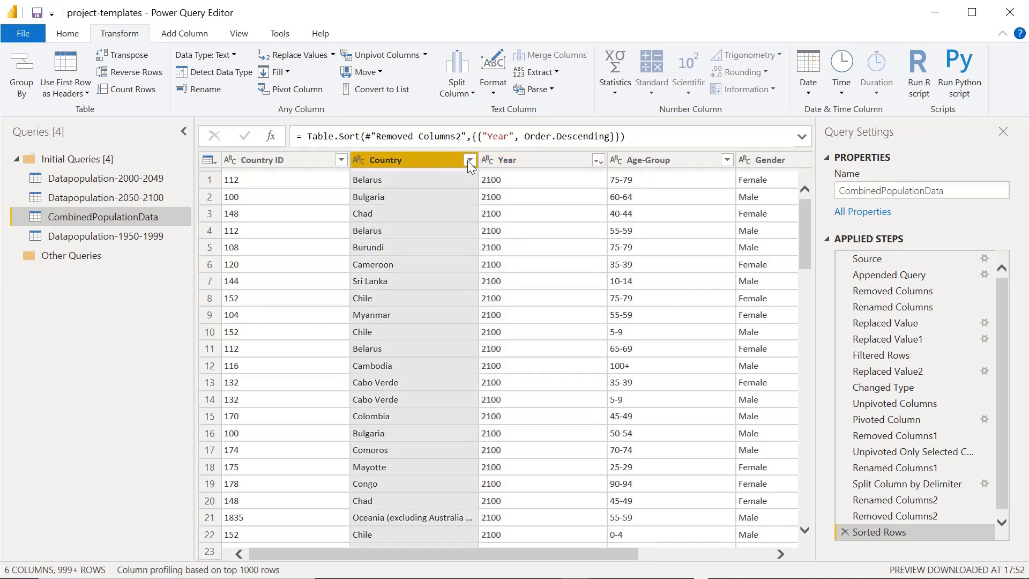
Step: Add a secondary ascending sort on Country so Afghanistan 2100 rows lead the table
{"action": "left_click", "coordinate": [468, 159]}
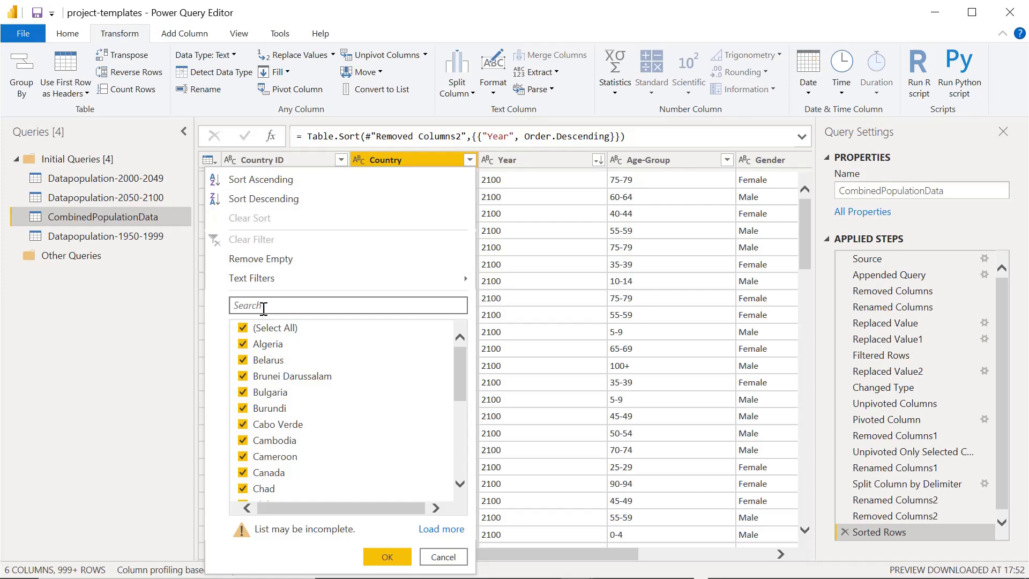
{"action": "mouse_move", "coordinate": [264, 198]}
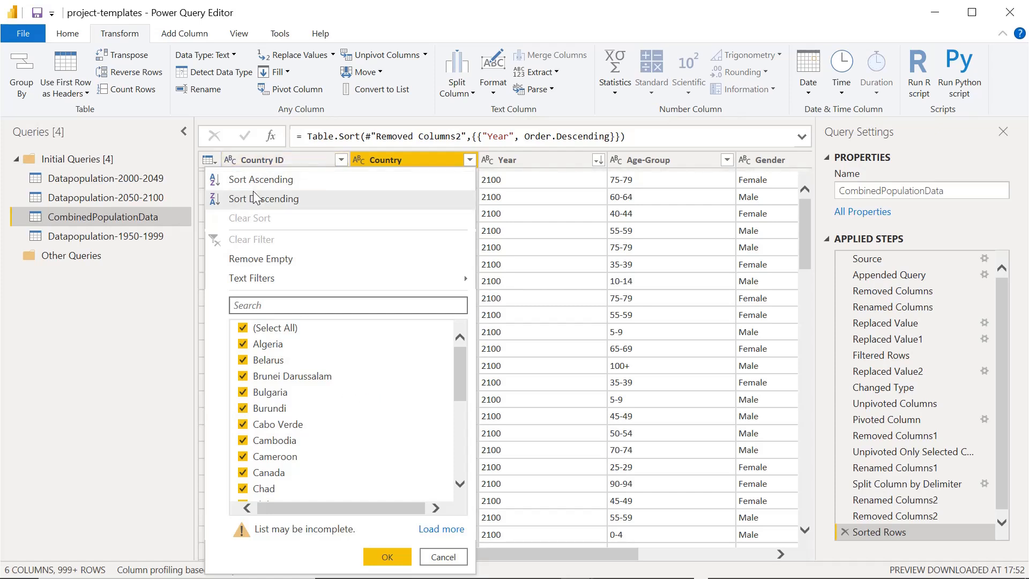
{"action": "left_click", "coordinate": [264, 179]}
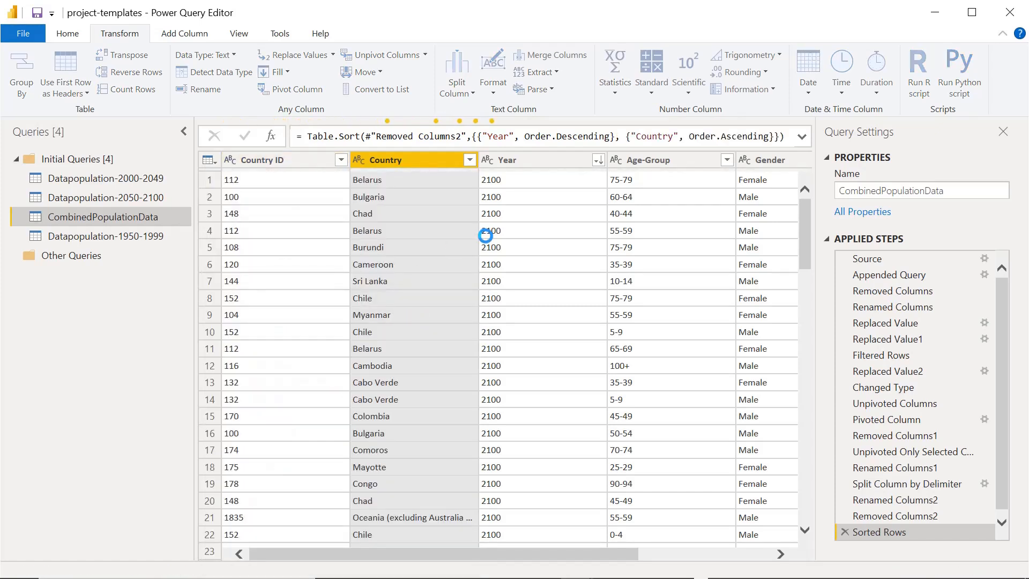
{"action": "left_click", "coordinate": [465, 160]}
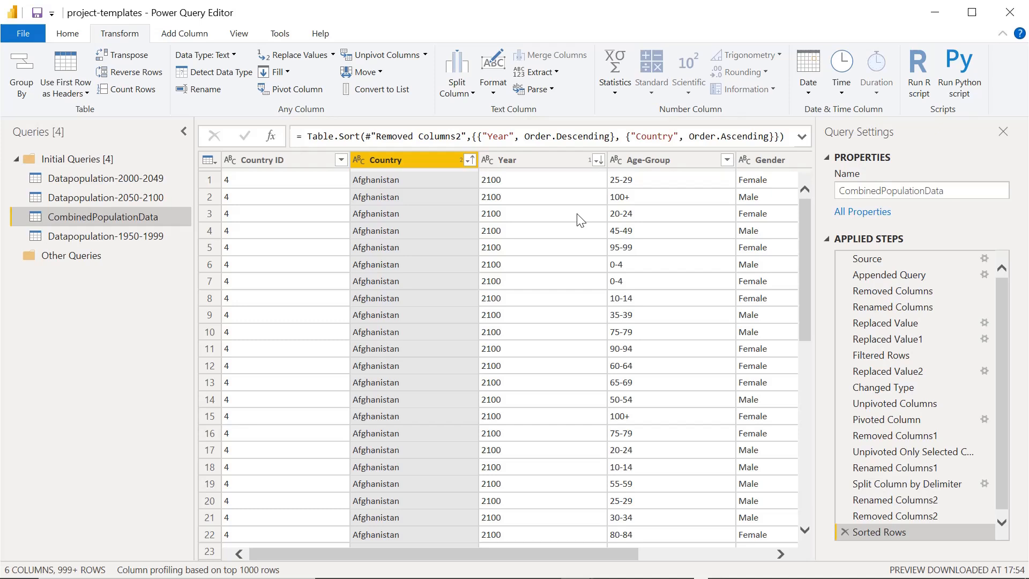
{"action": "mouse_move", "coordinate": [521, 182]}
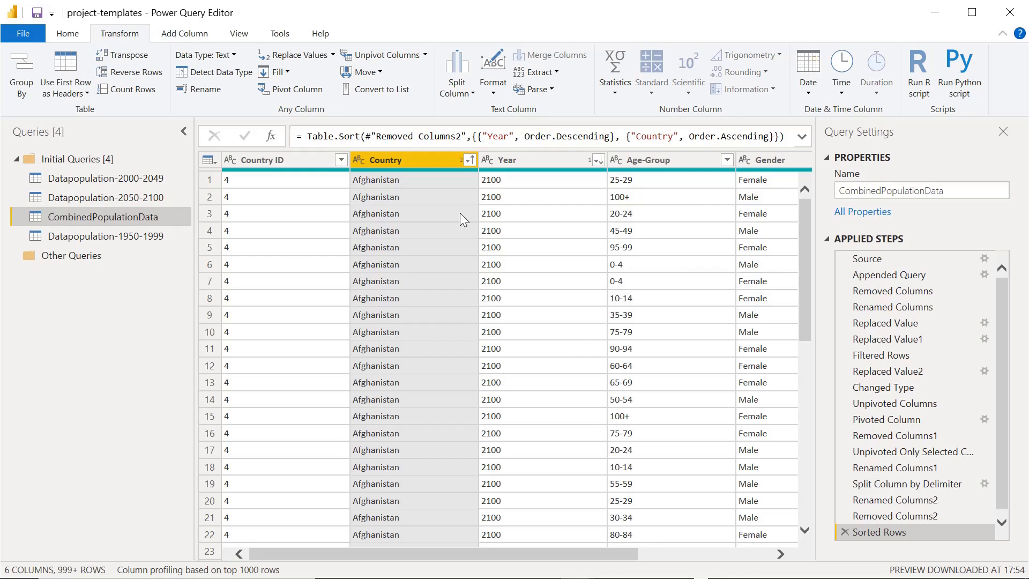
{"action": "mouse_move", "coordinate": [479, 527]}
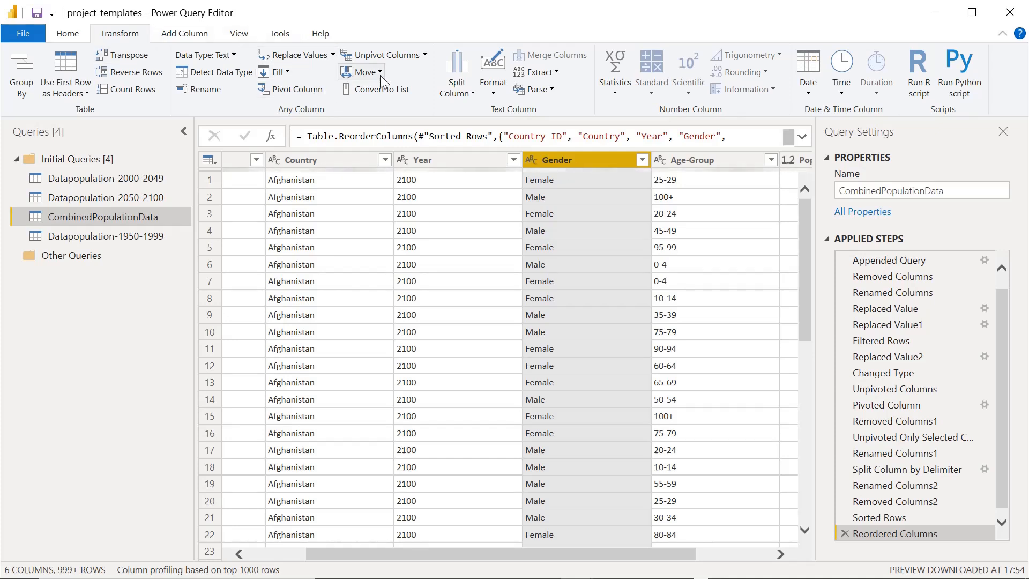
Step: Move the Gender column left so it sits right after Year, before Age-Group
{"action": "left_click", "coordinate": [360, 72]}
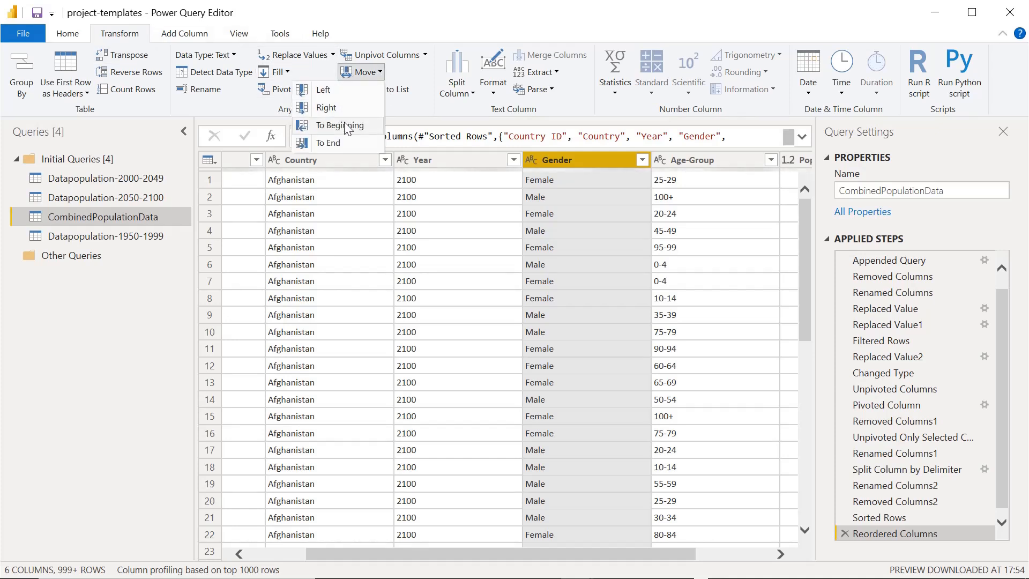
{"action": "mouse_move", "coordinate": [322, 90]}
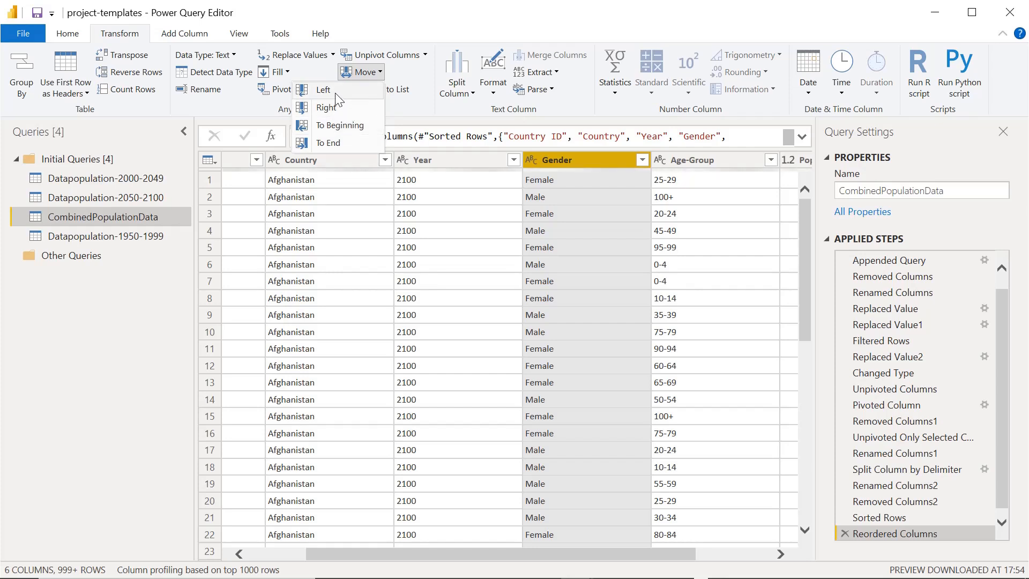